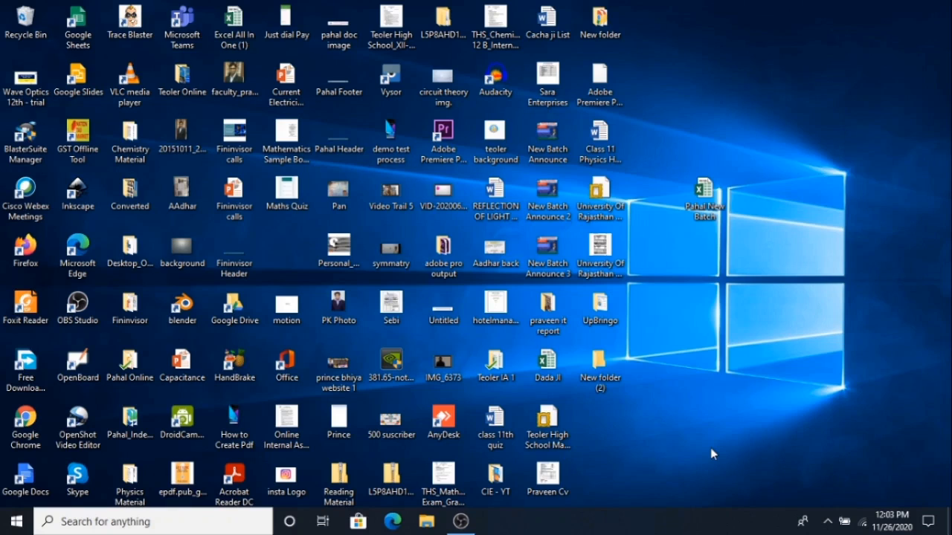
mouse_move(309, 136)
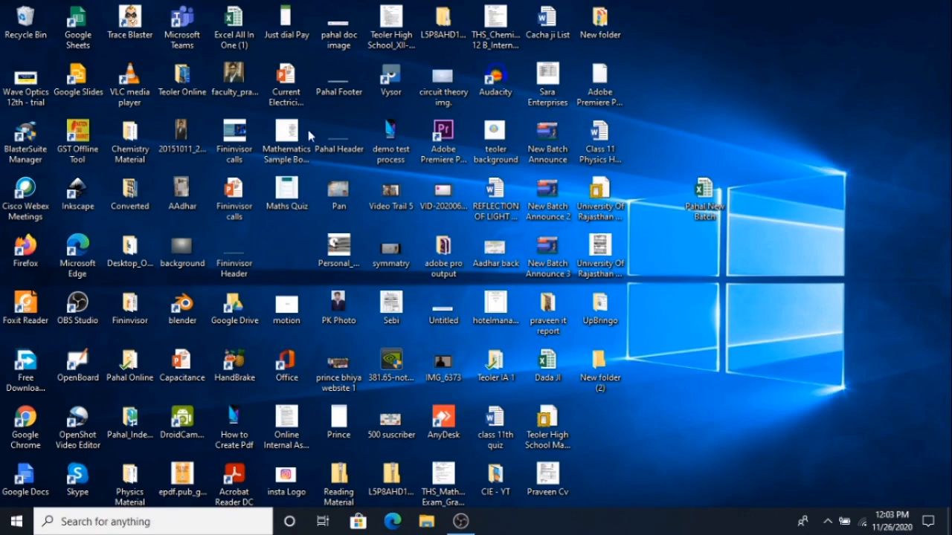
Launch Microsoft Teams from its desktop shortcut
click(181, 27)
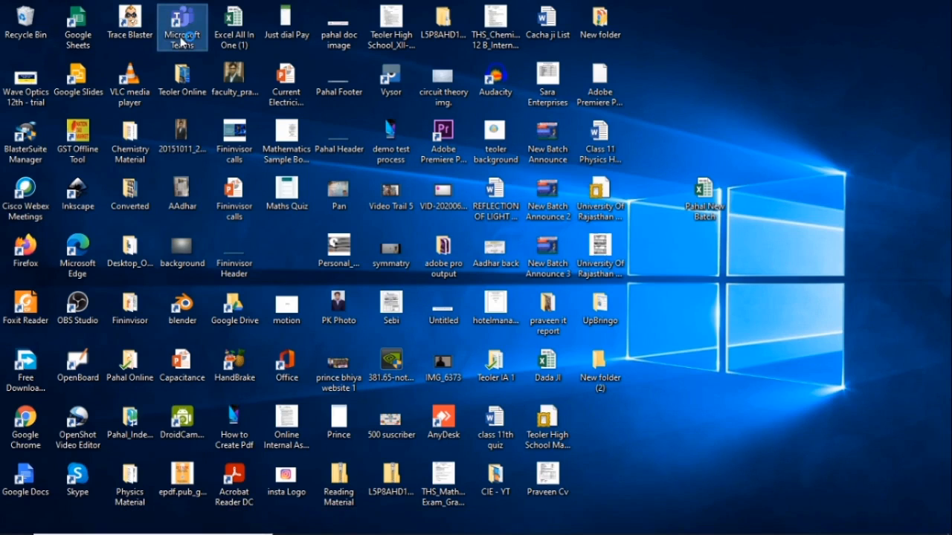
double_click(181, 23)
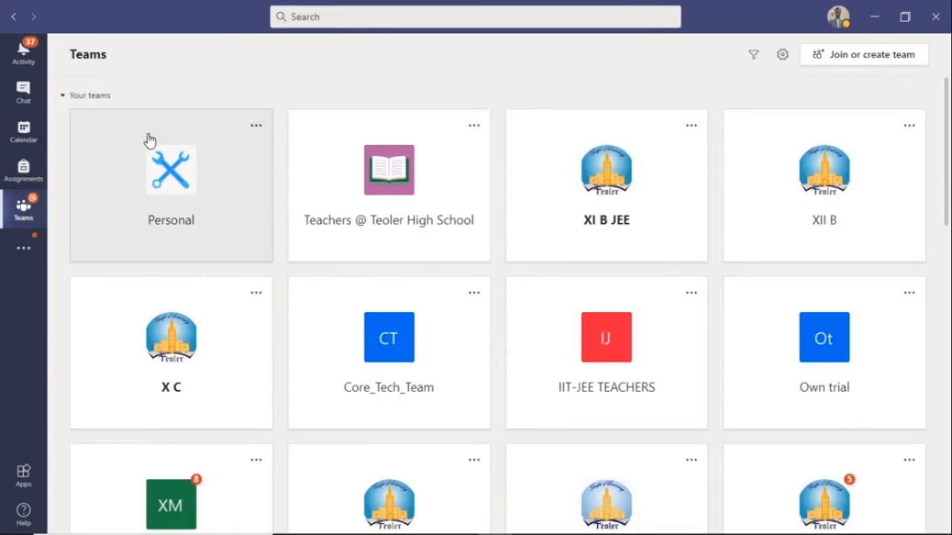
mouse_move(365, 201)
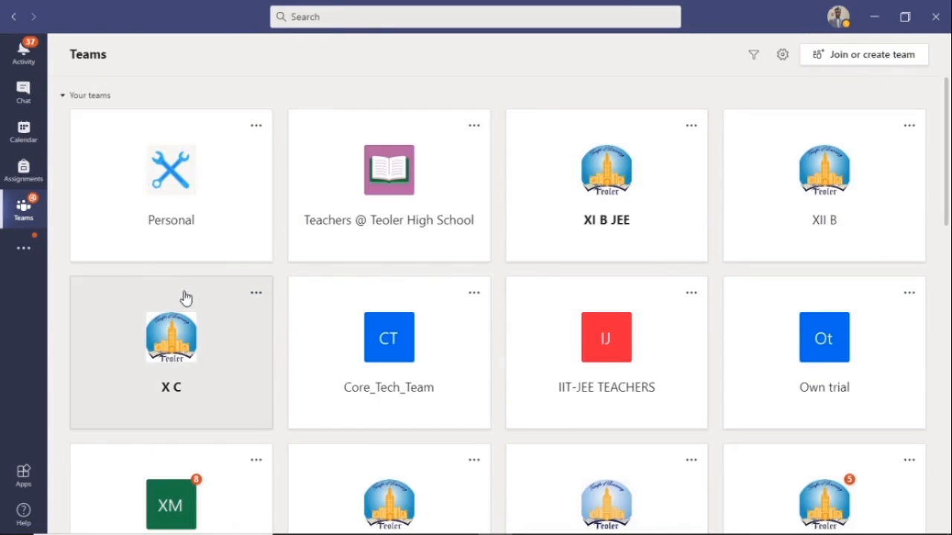
mouse_move(186, 191)
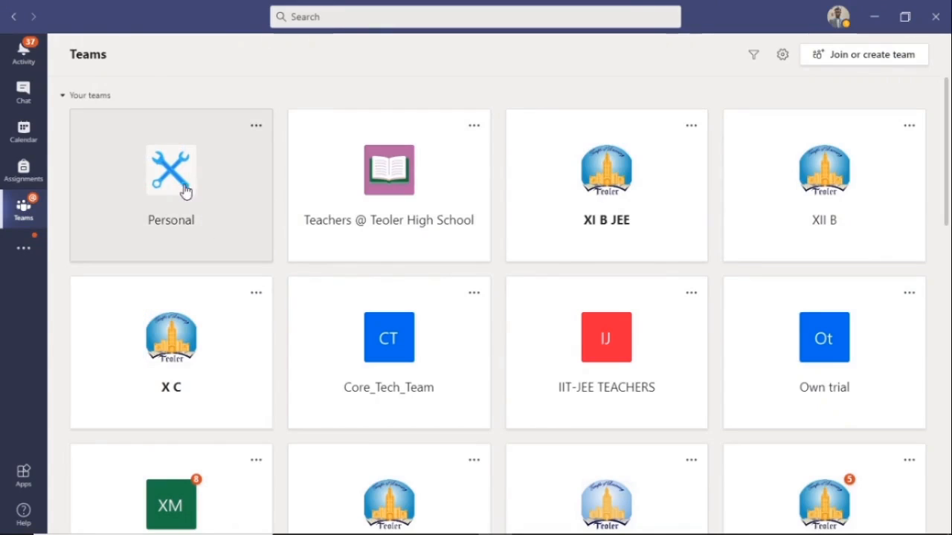
mouse_move(175, 187)
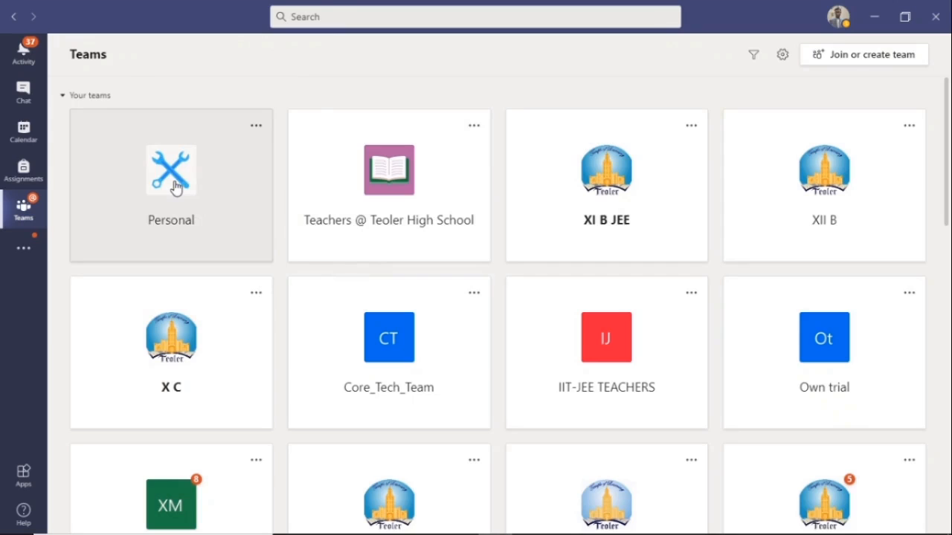
mouse_move(236, 208)
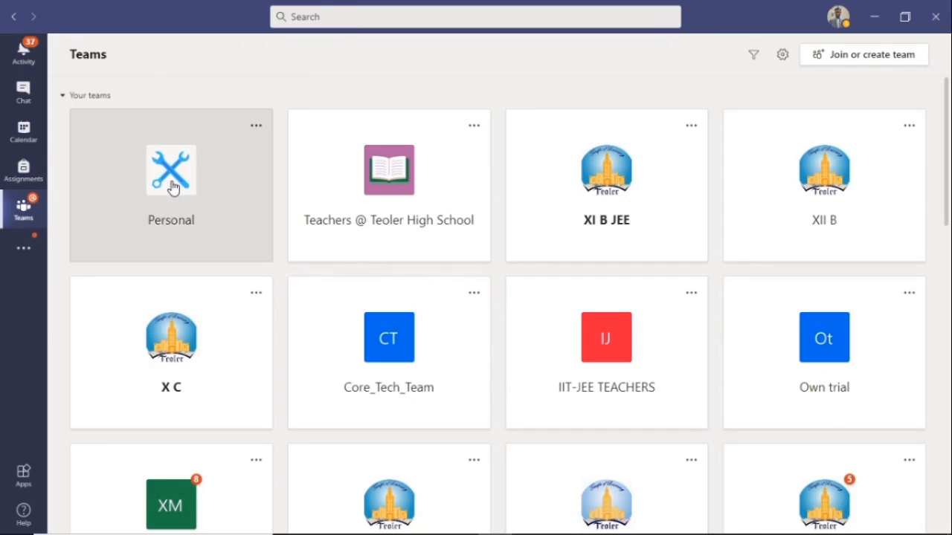
Enter the Personal team to see its General channel posts
click(170, 185)
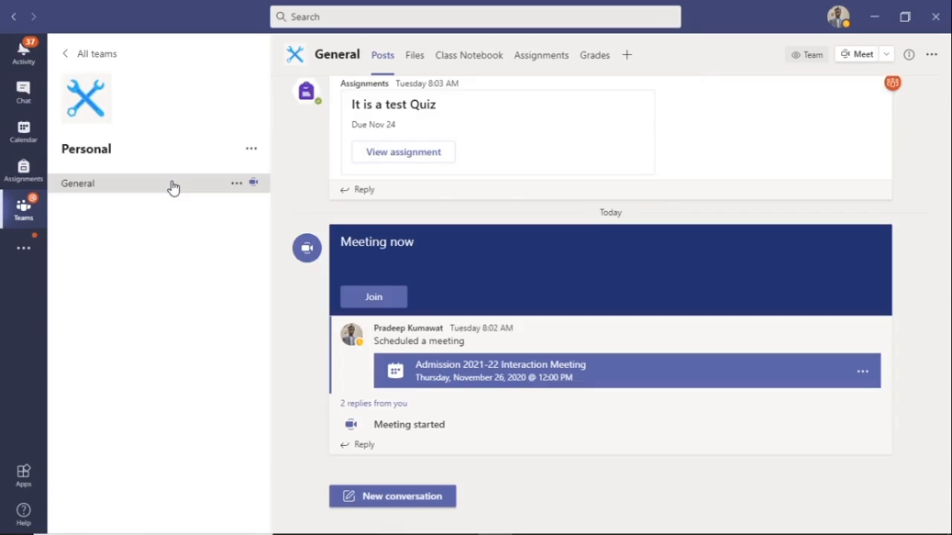
mouse_move(407, 278)
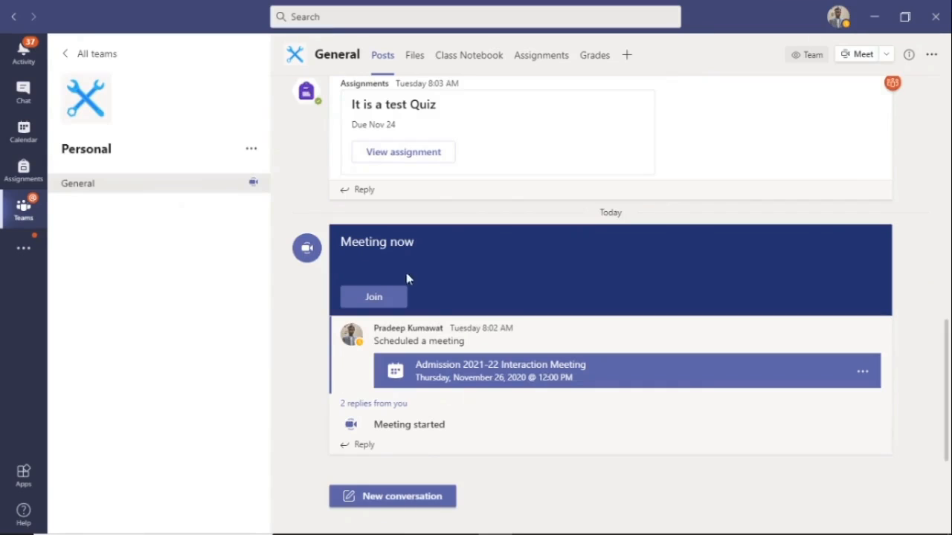
mouse_move(458, 244)
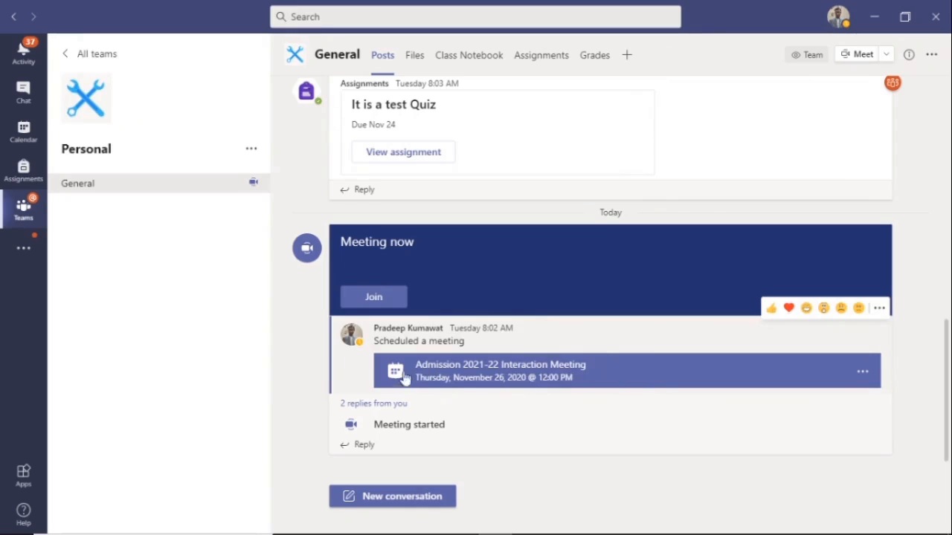
mouse_move(428, 389)
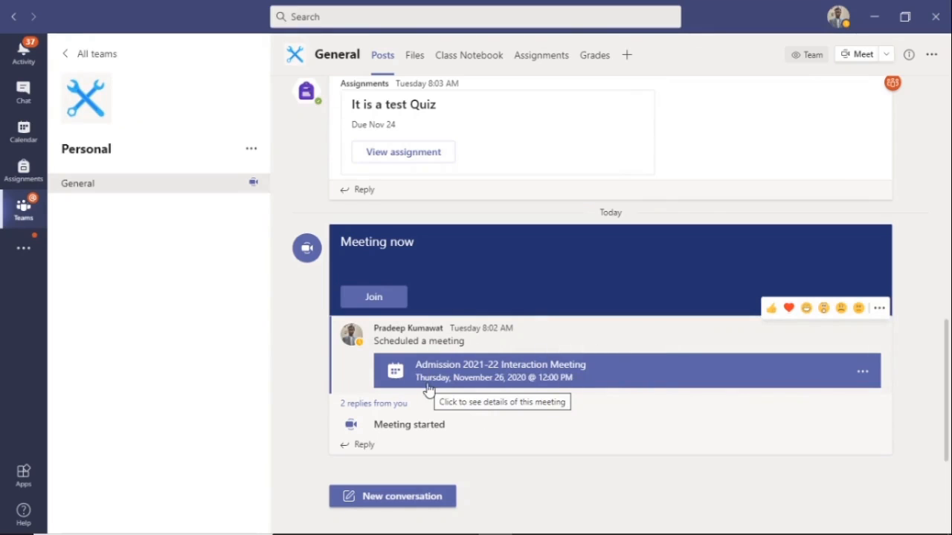
mouse_move(527, 401)
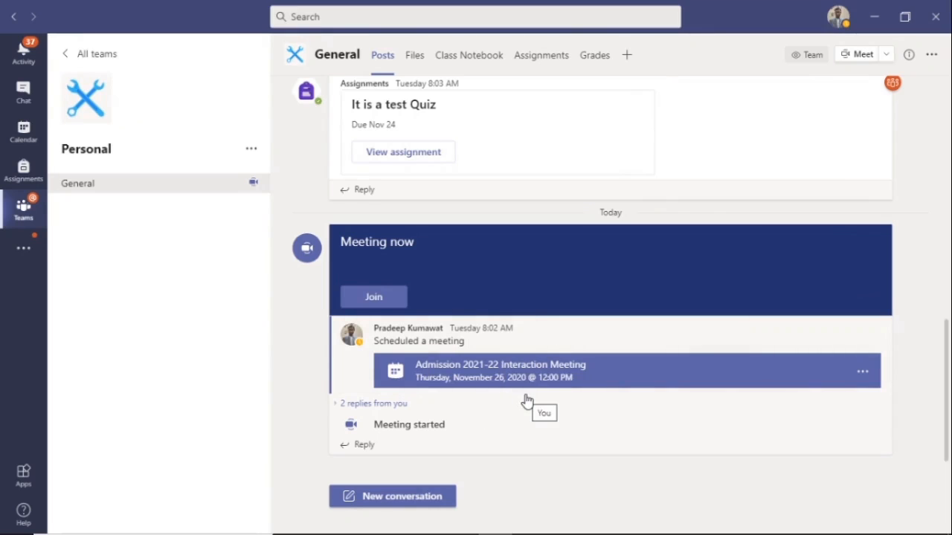
mouse_move(538, 285)
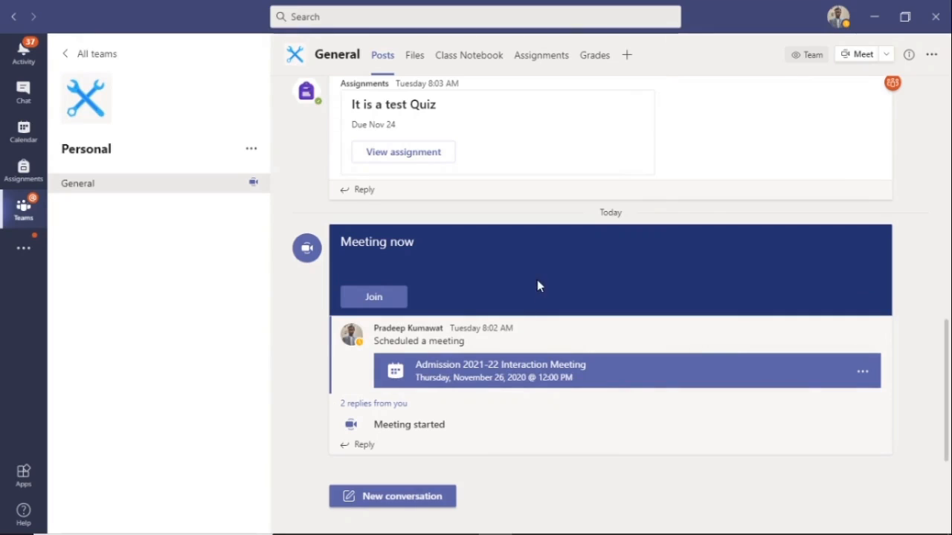
mouse_move(373, 297)
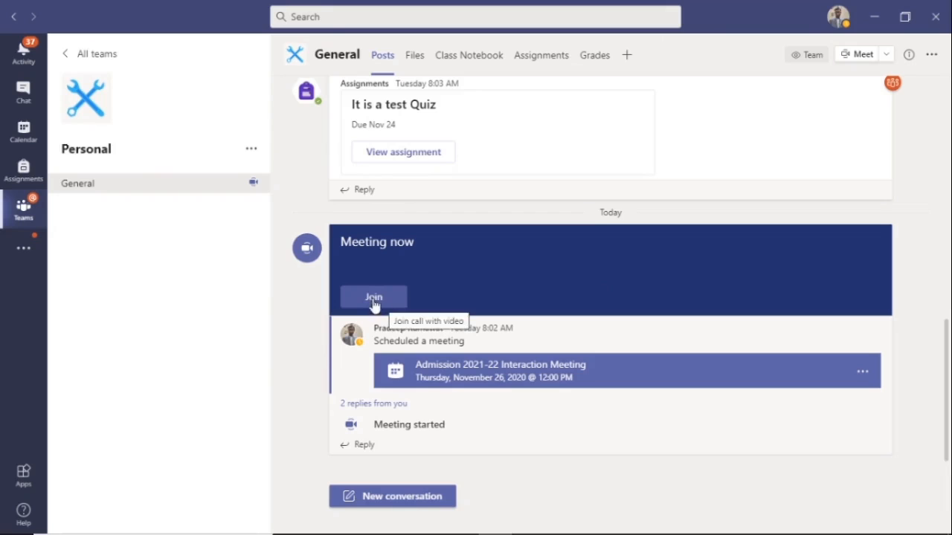
mouse_move(504, 274)
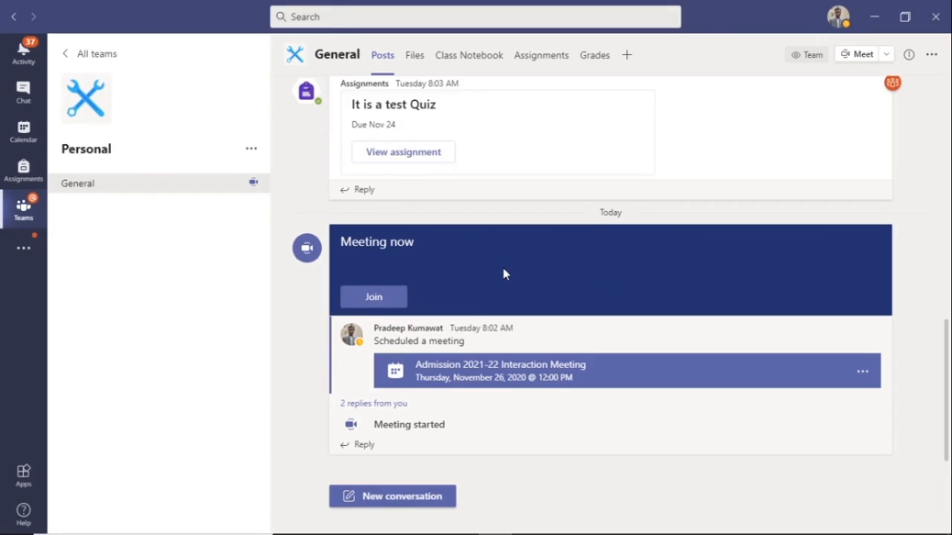
mouse_move(373, 297)
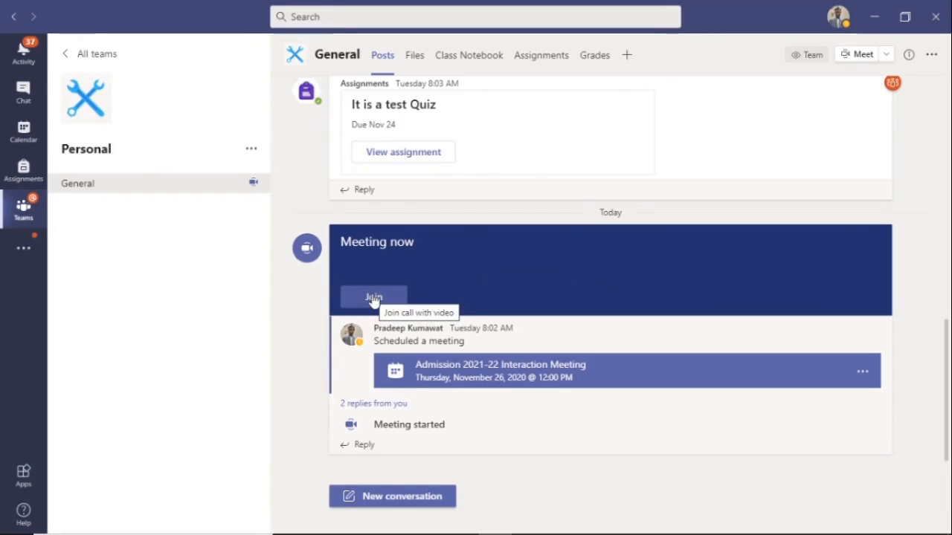
Join the 'Meeting now' call from the General channel post, reaching the pre-join screen
click(372, 297)
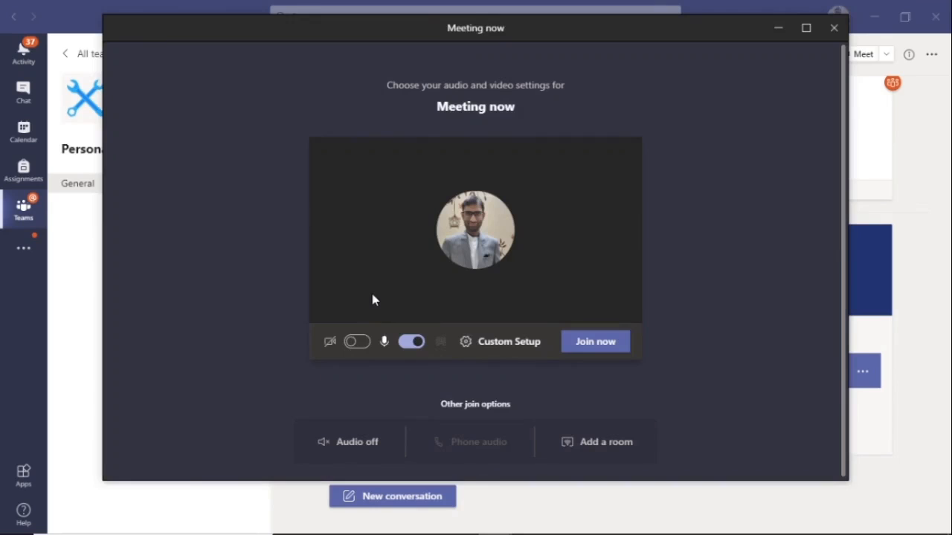
mouse_move(497, 279)
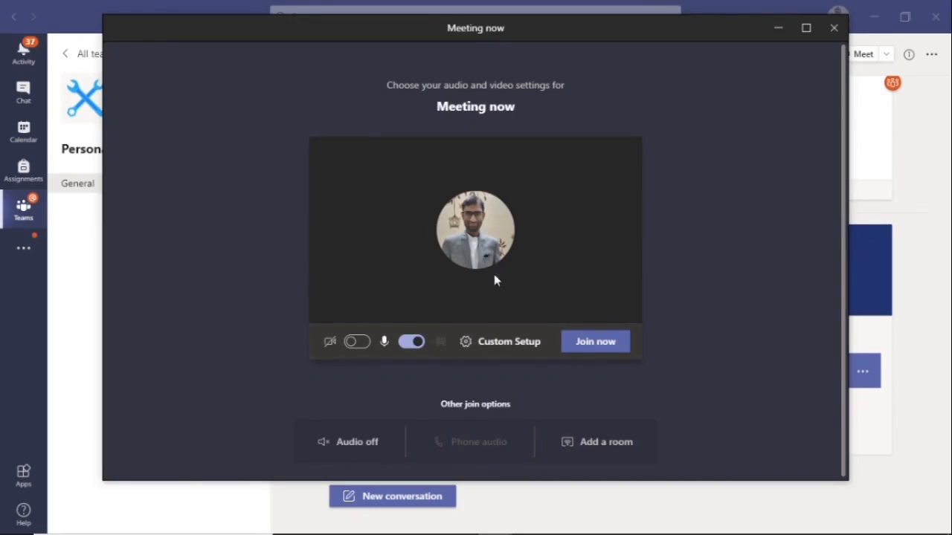
mouse_move(440, 289)
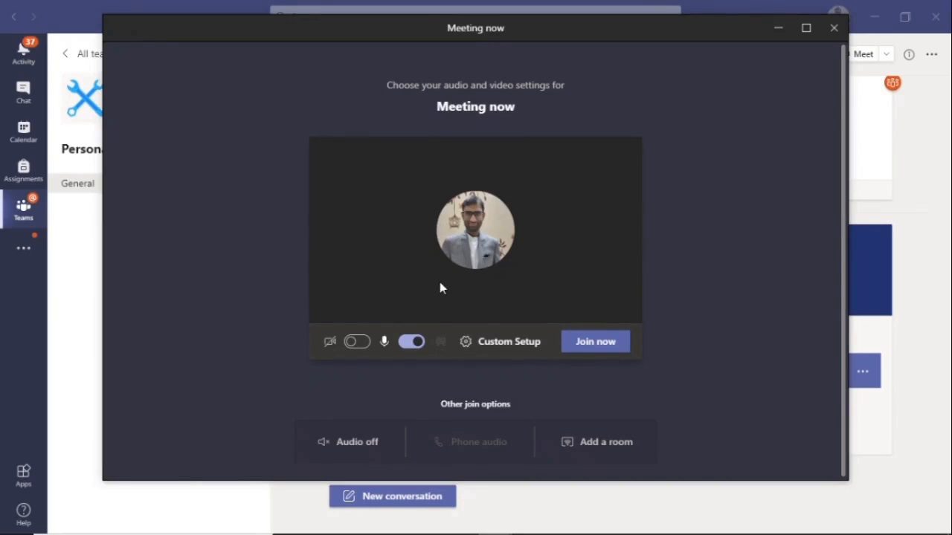
mouse_move(410, 341)
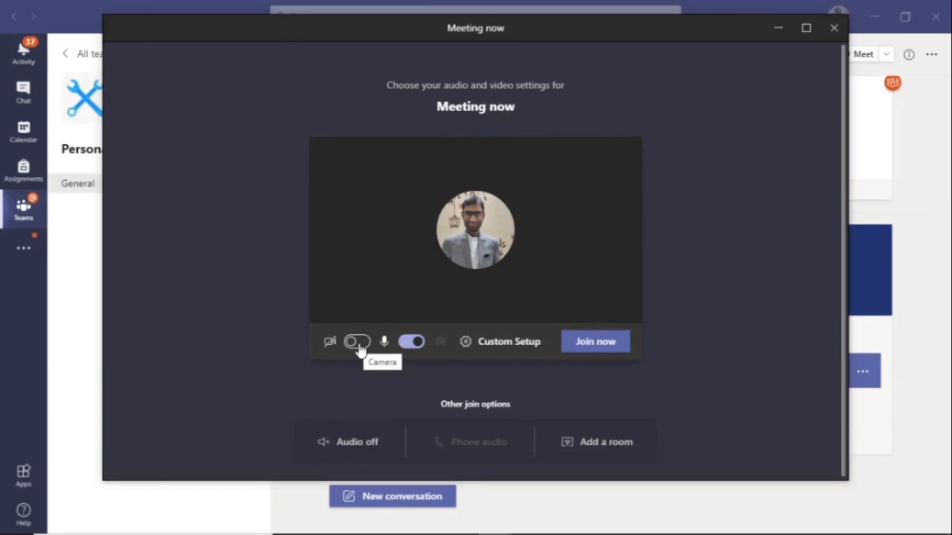
mouse_move(360, 349)
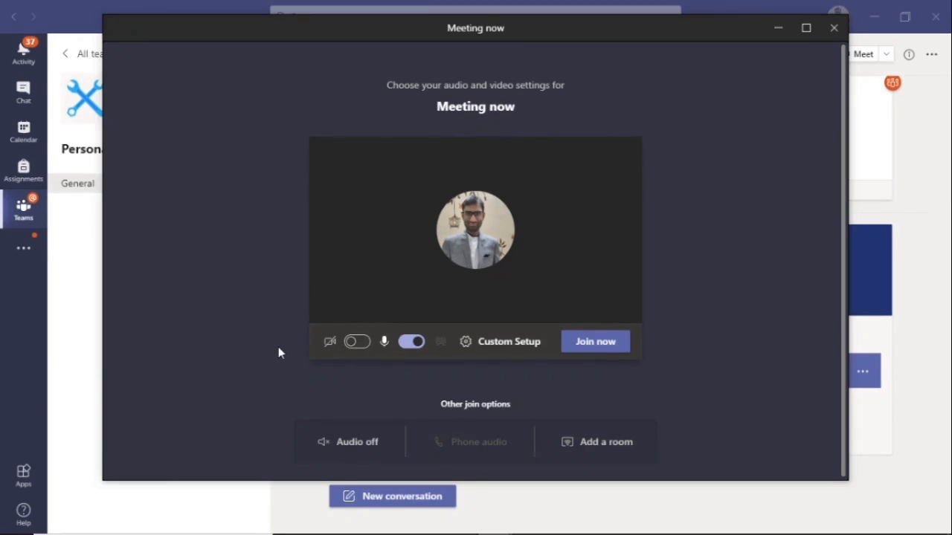
mouse_move(267, 290)
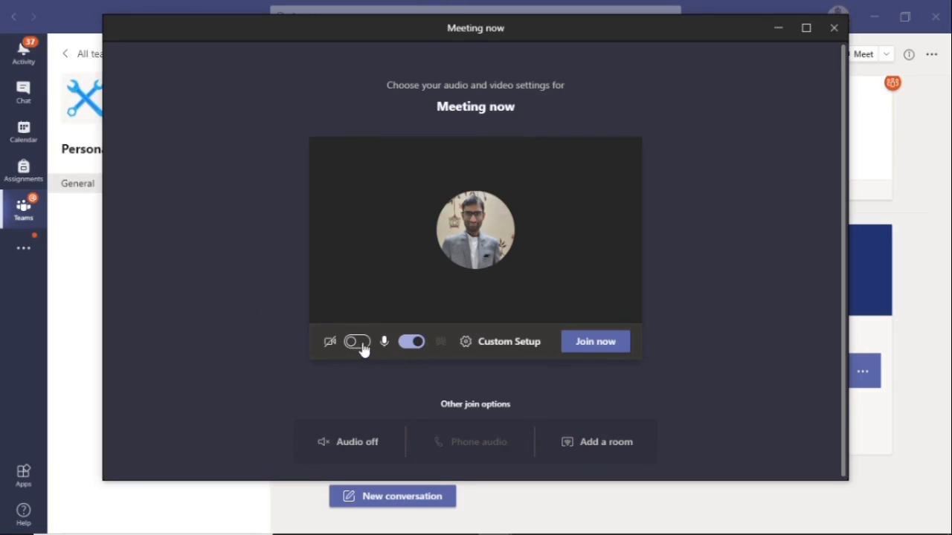
Turn the camera on so the pre-join screen shows a live video preview
click(356, 341)
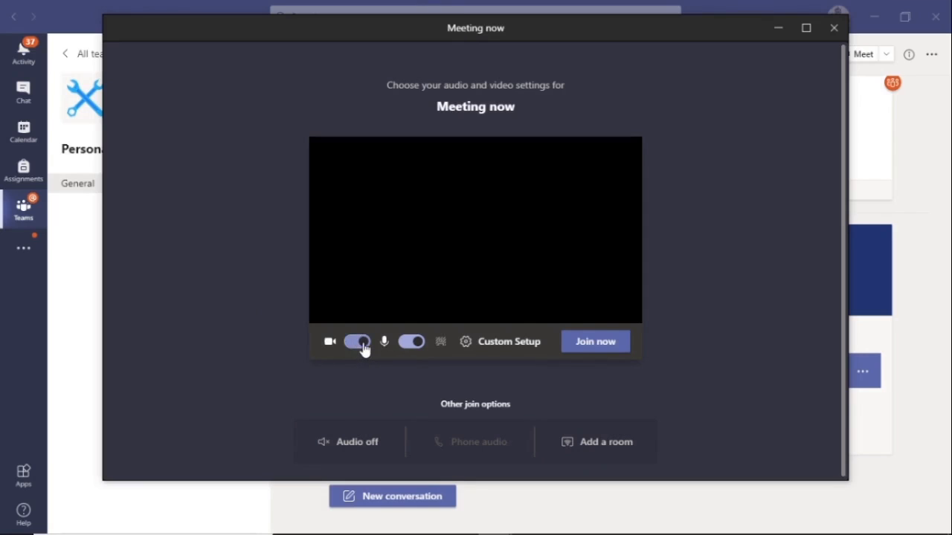
click(357, 340)
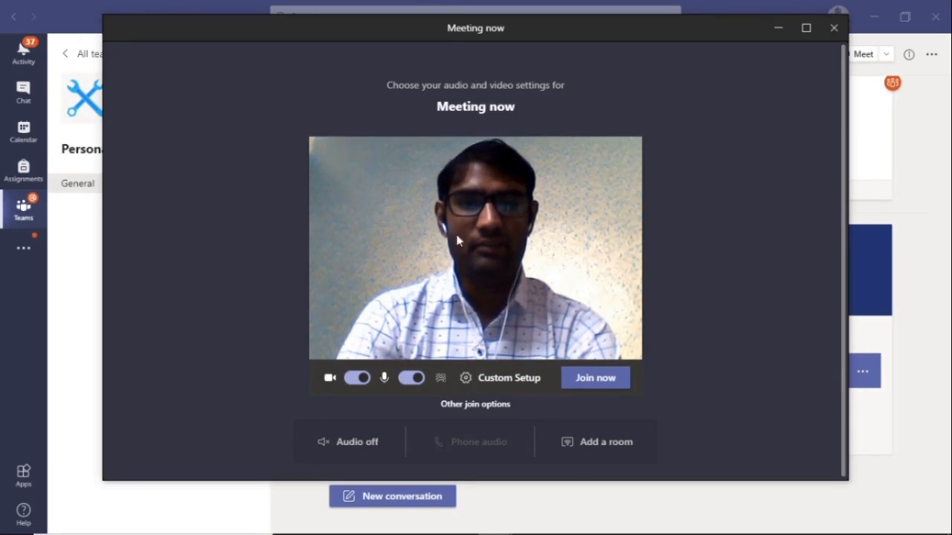
mouse_move(491, 149)
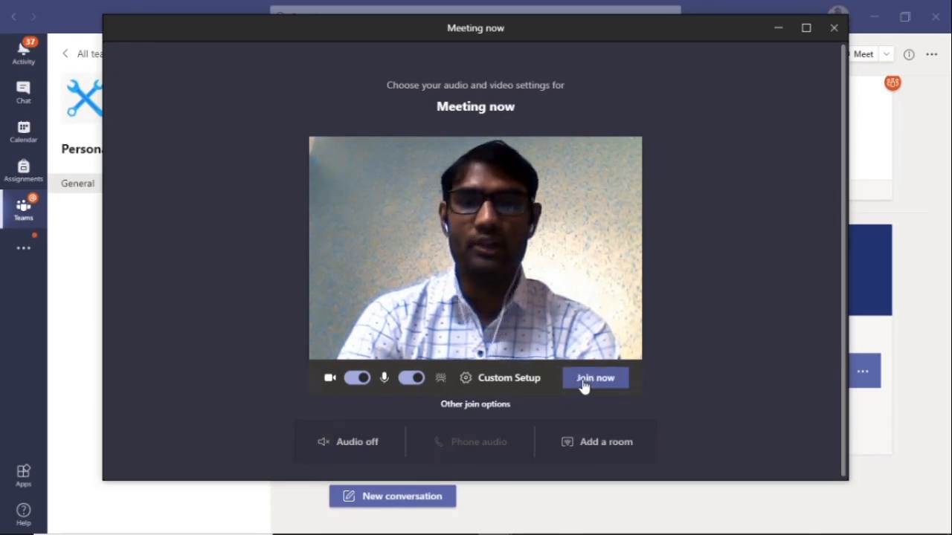
Enter the 'Meeting now' call with Join now, showing own camera video
click(595, 377)
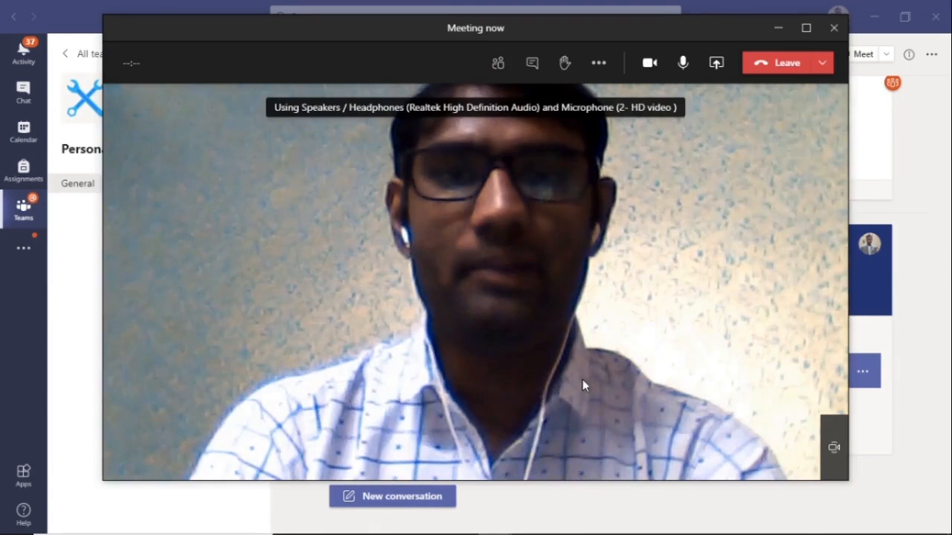
mouse_move(425, 215)
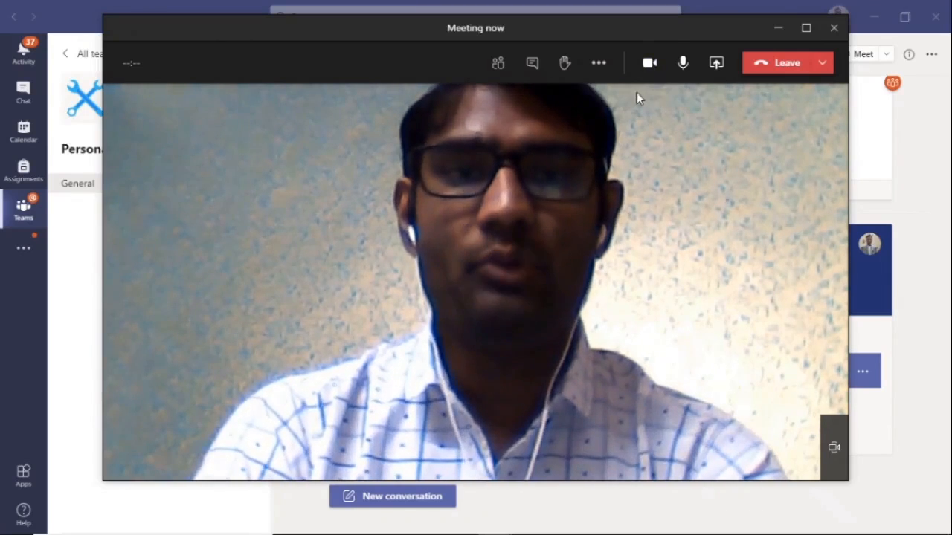
mouse_move(683, 62)
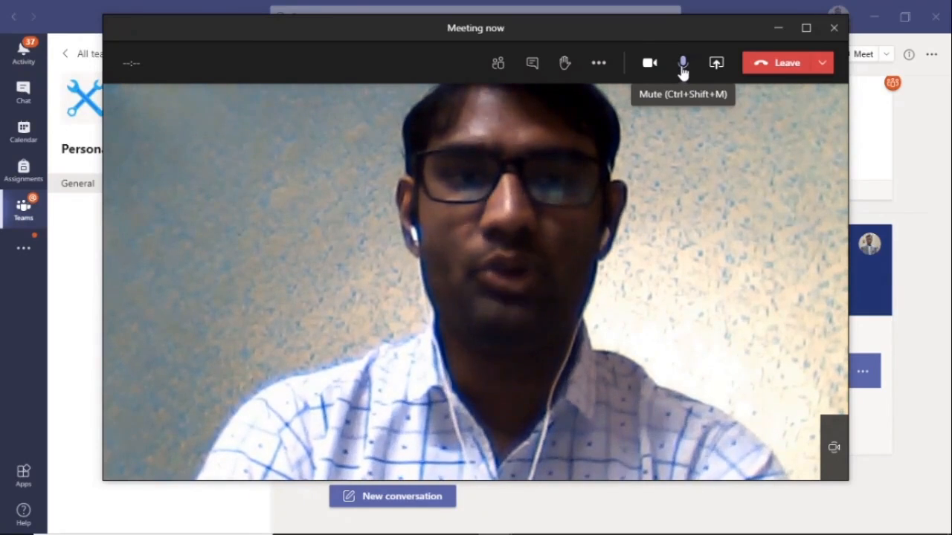
Mute the microphone, then switch the camera off and back on during the call
click(683, 62)
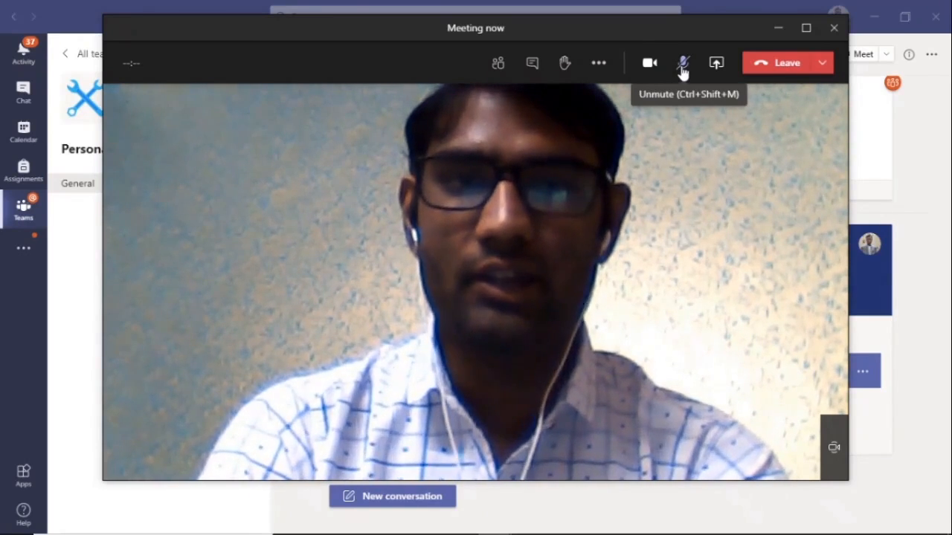
mouse_move(649, 62)
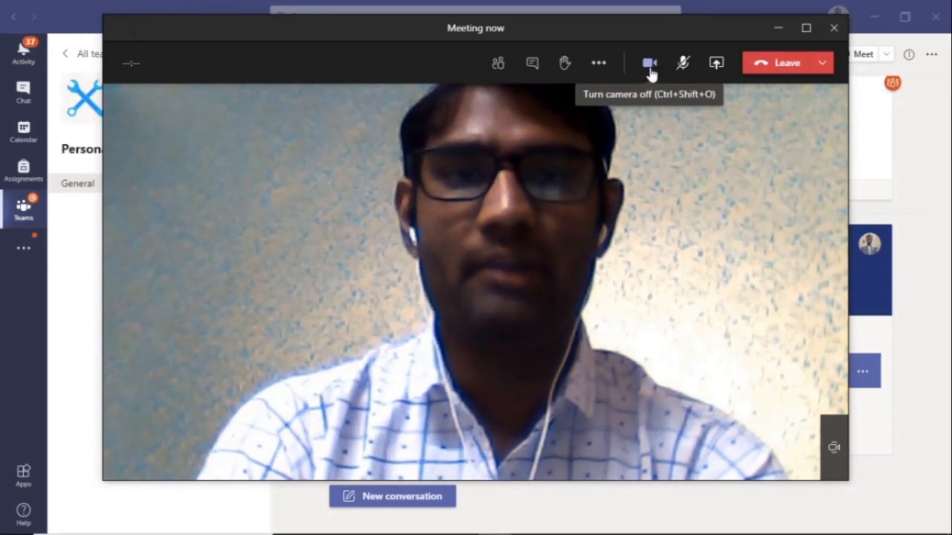
click(648, 63)
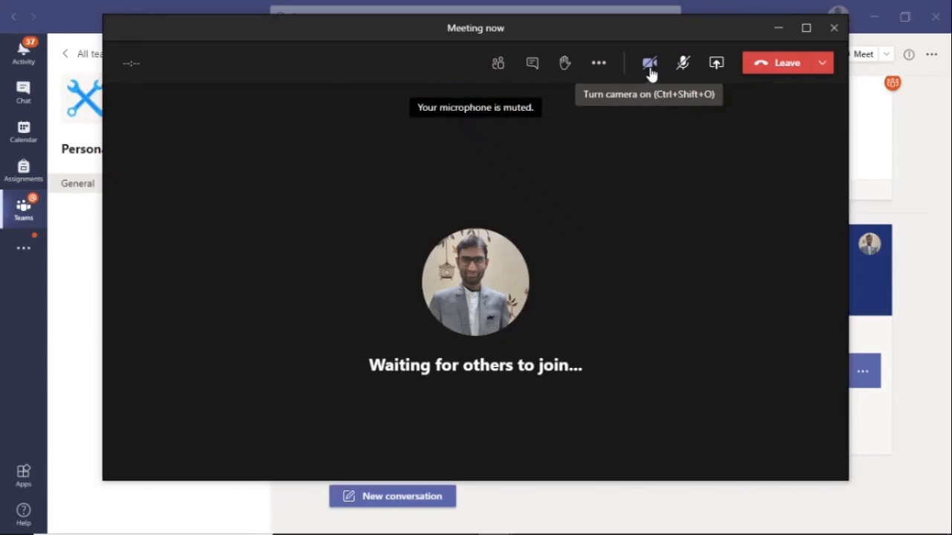
mouse_move(488, 158)
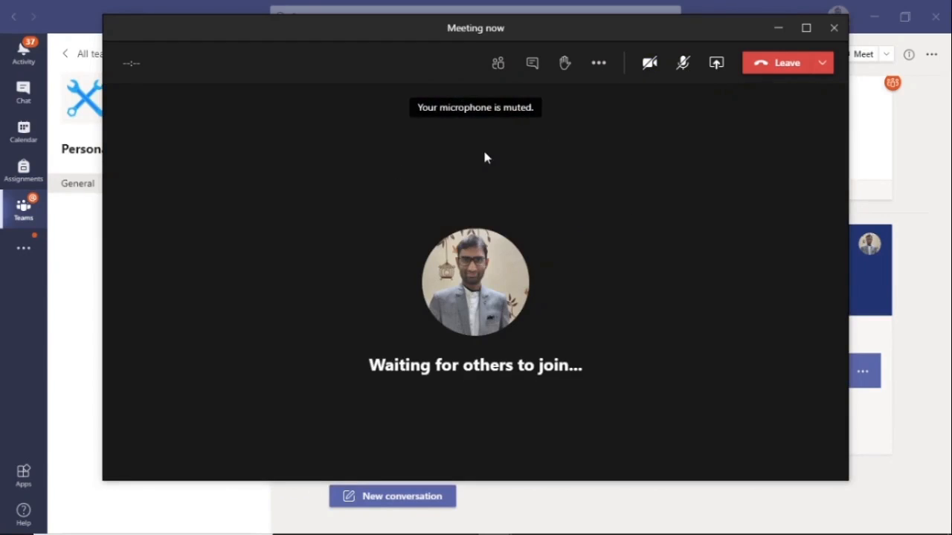
mouse_move(650, 63)
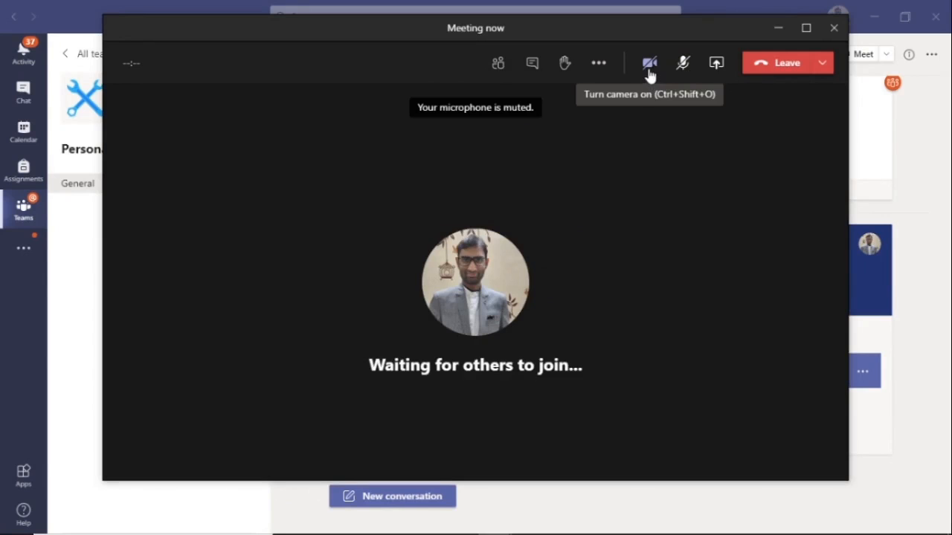
click(648, 62)
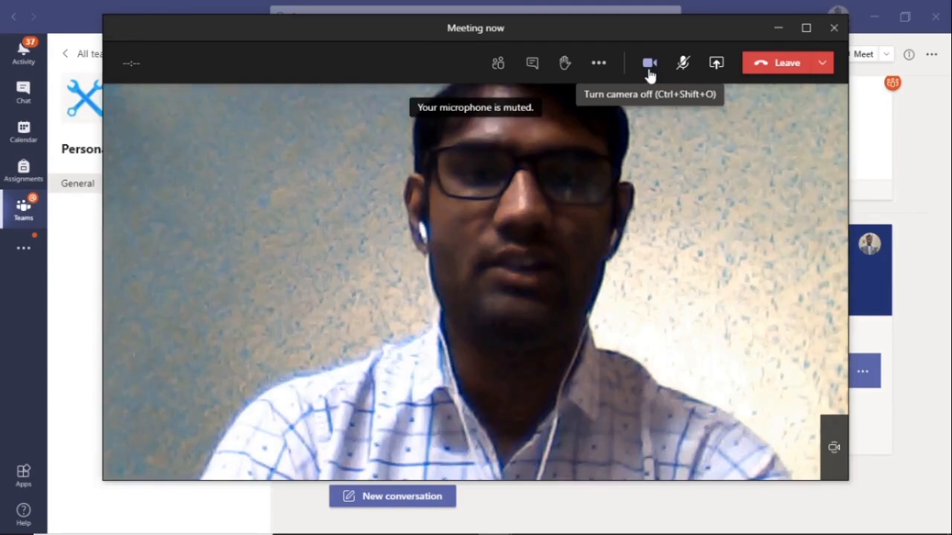
mouse_move(580, 128)
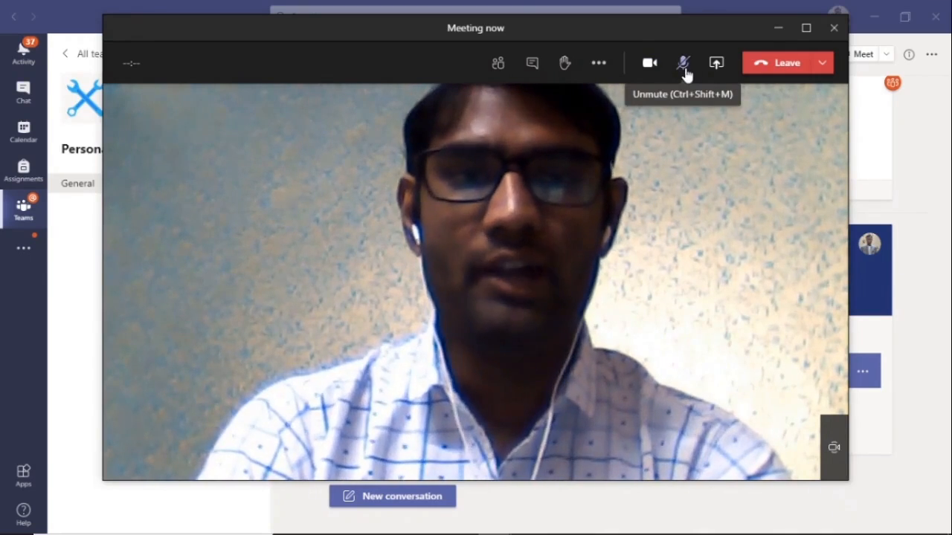
Unmute the microphone so the call runs with camera and mic on
click(683, 63)
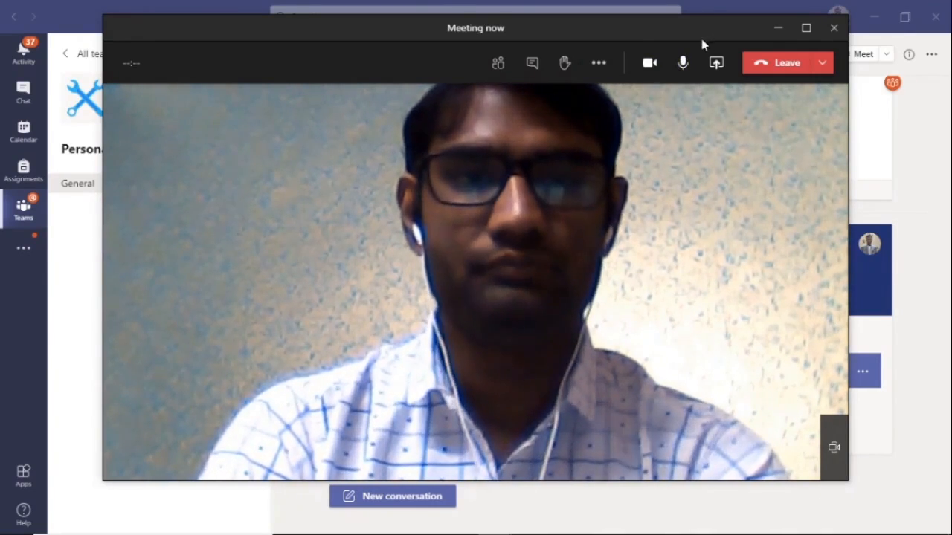
mouse_move(660, 149)
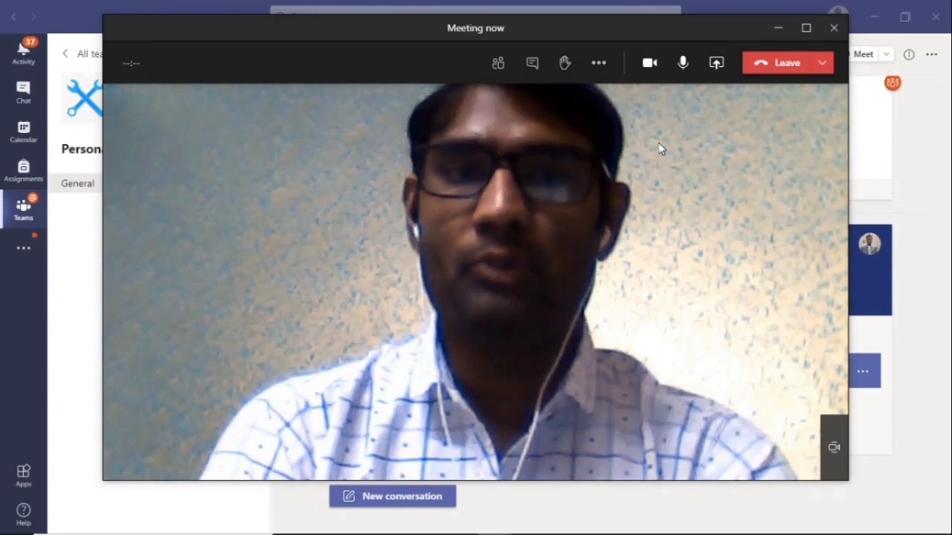
mouse_move(652, 83)
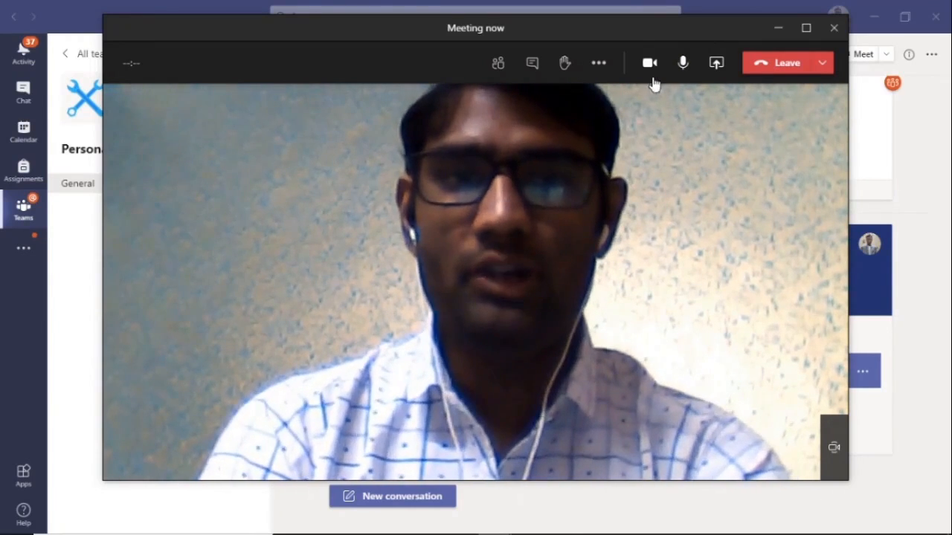